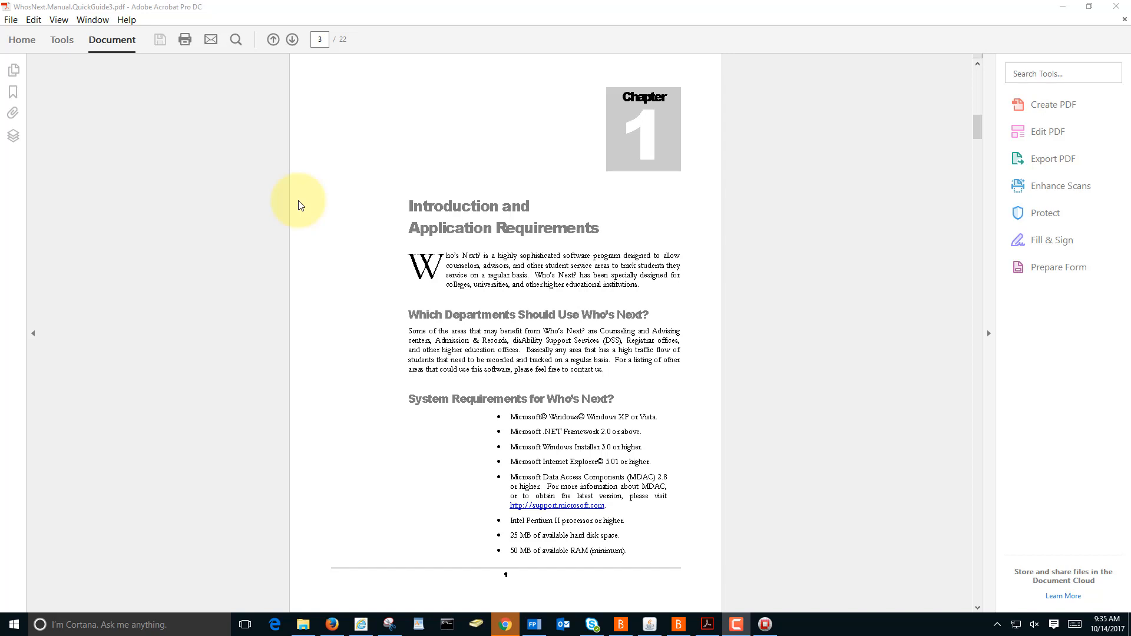
mouse_move(927, 202)
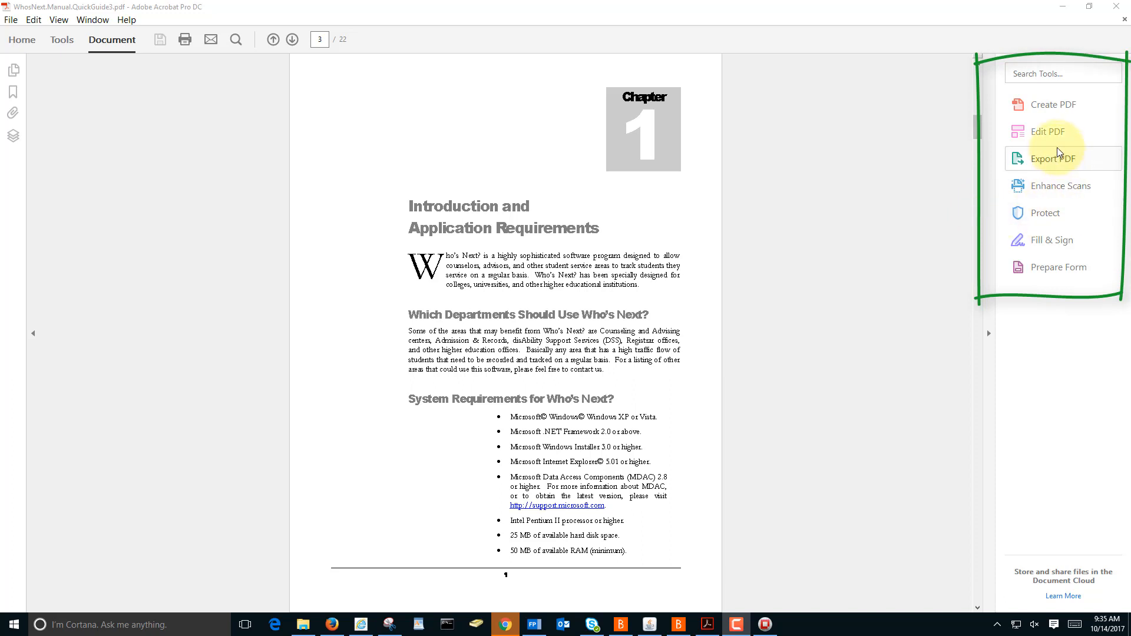
mouse_move(989, 330)
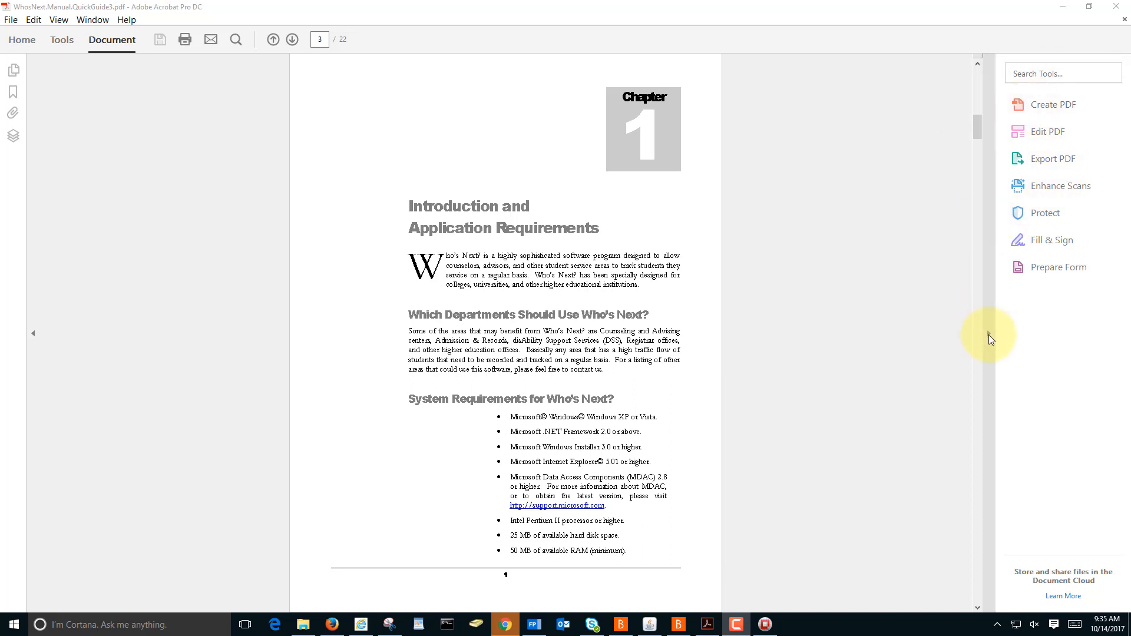
Step: Hide and reshow the tool shortcuts, then search them for 'ORGA' and clear the search
click(33, 333)
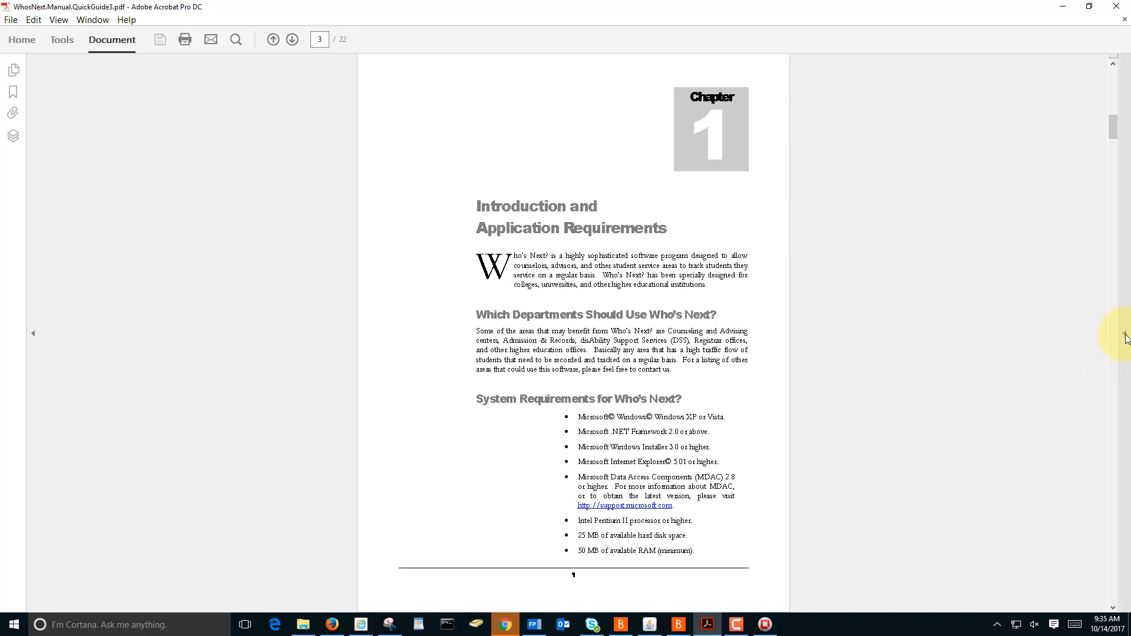
click(62, 40)
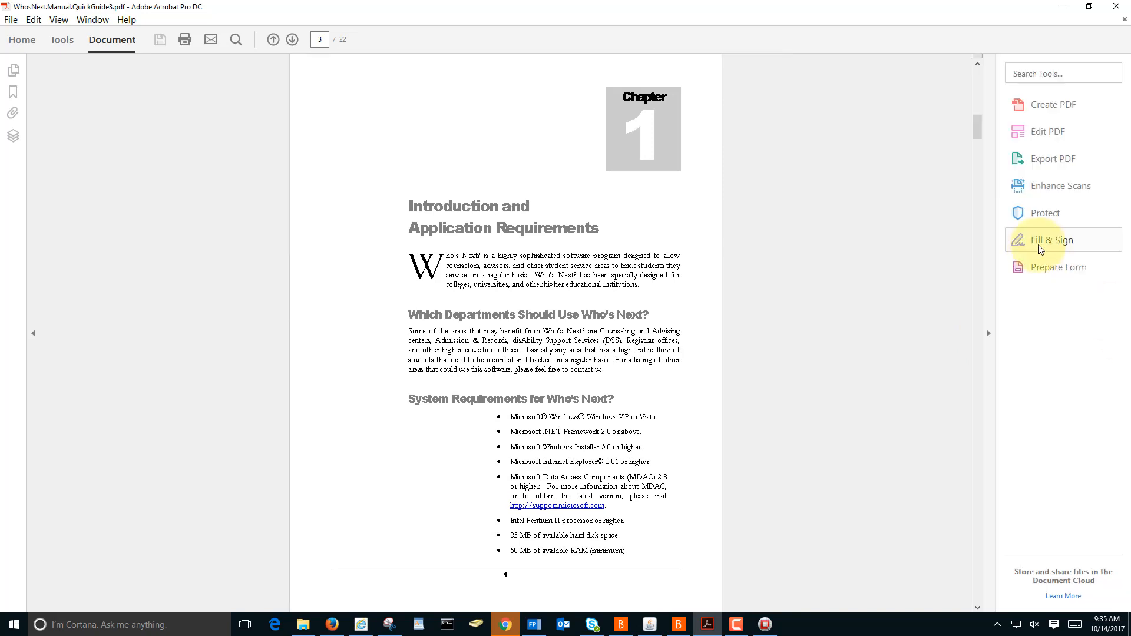
mouse_move(1032, 239)
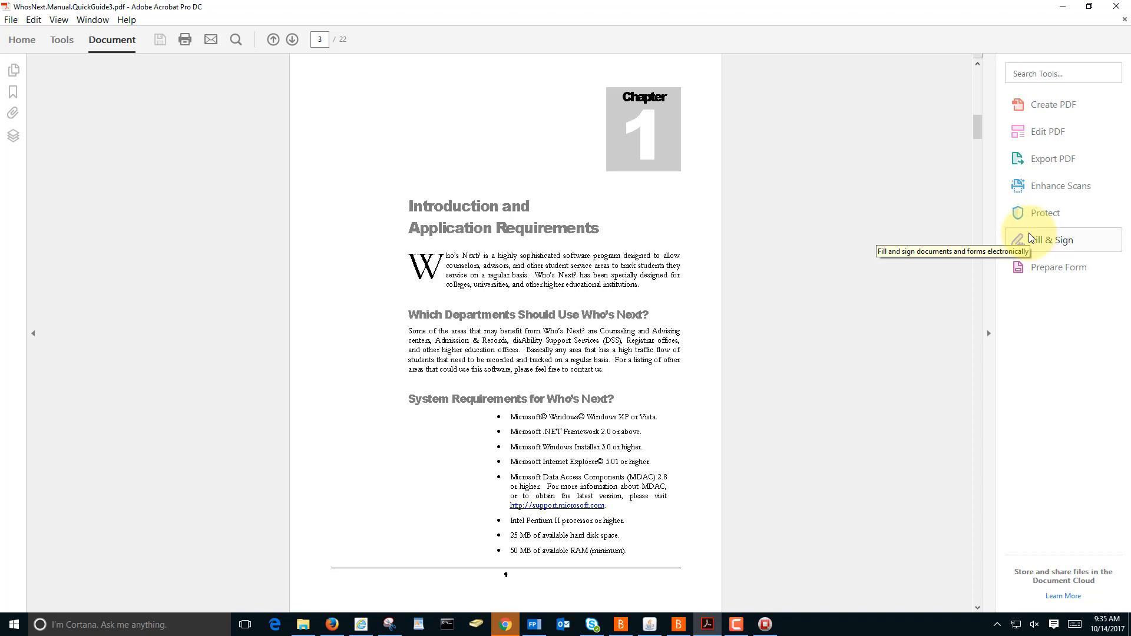
mouse_move(1027, 99)
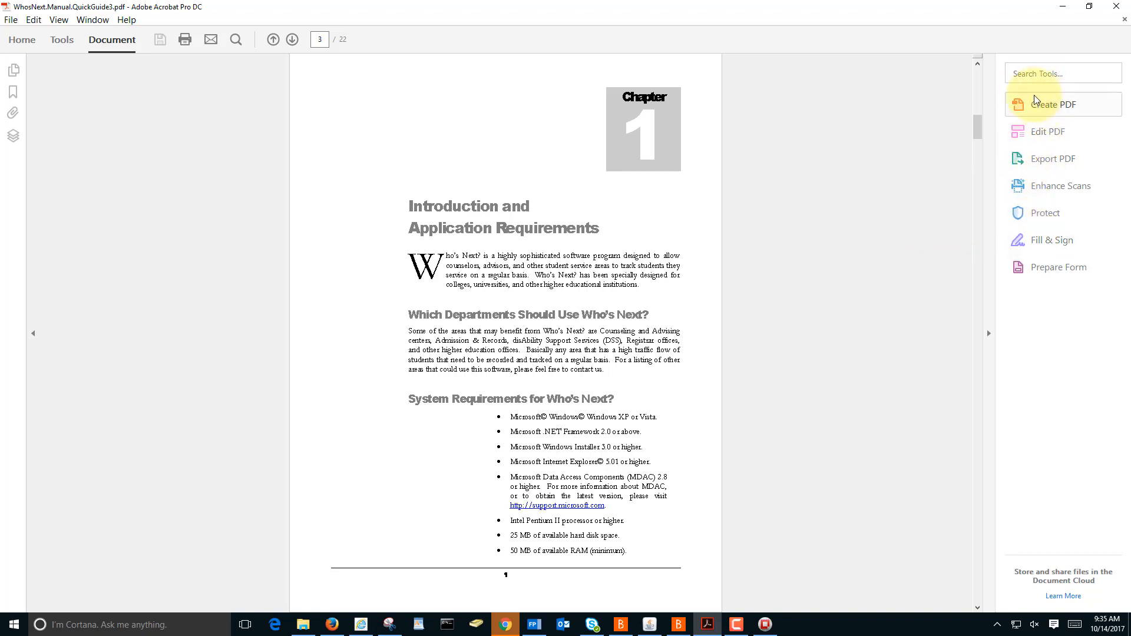
click(1060, 73)
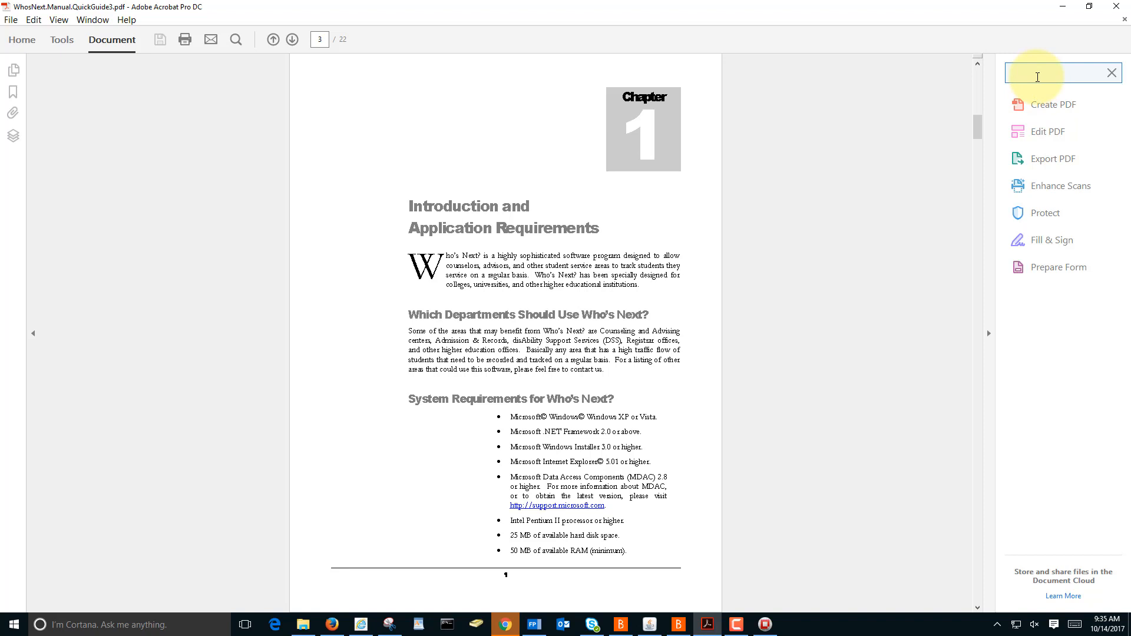
text(ORGA)
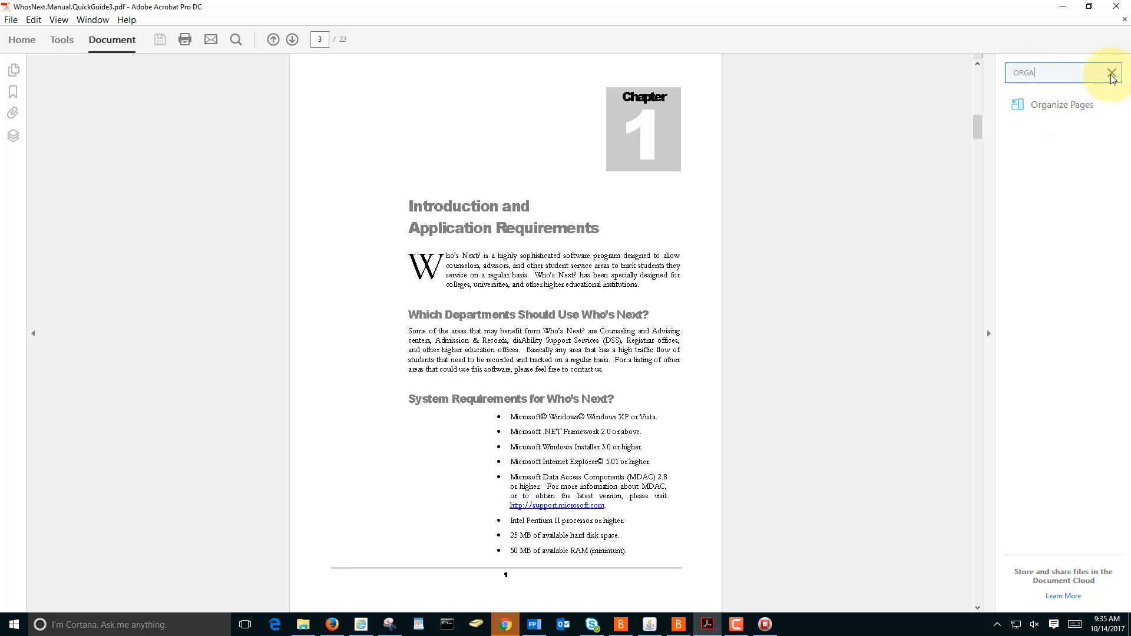
click(1116, 71)
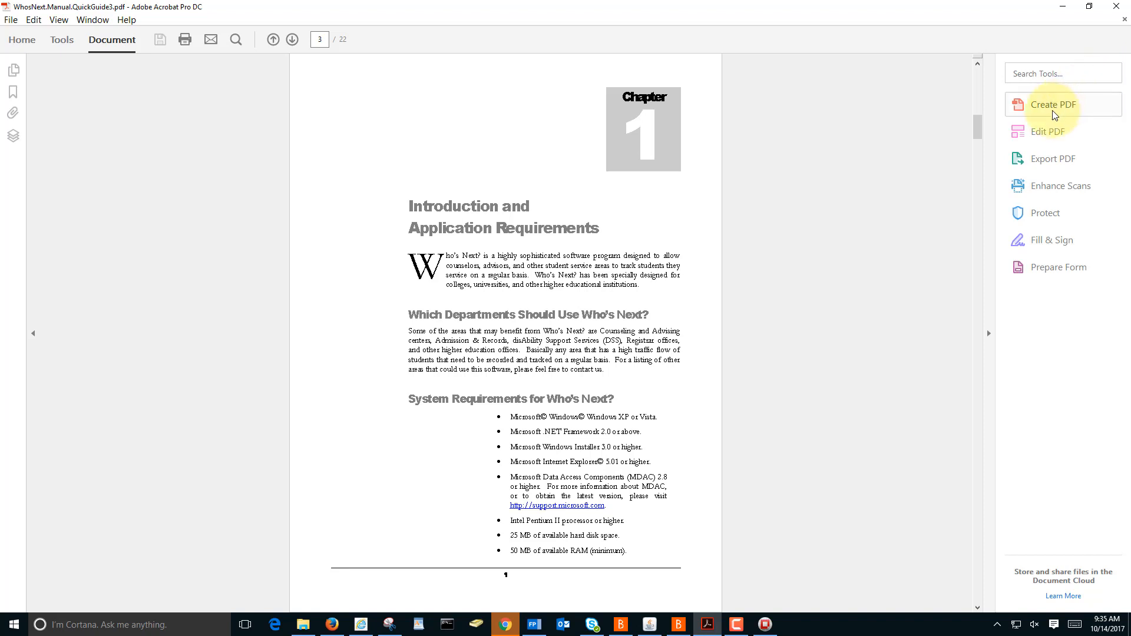
mouse_move(1051, 105)
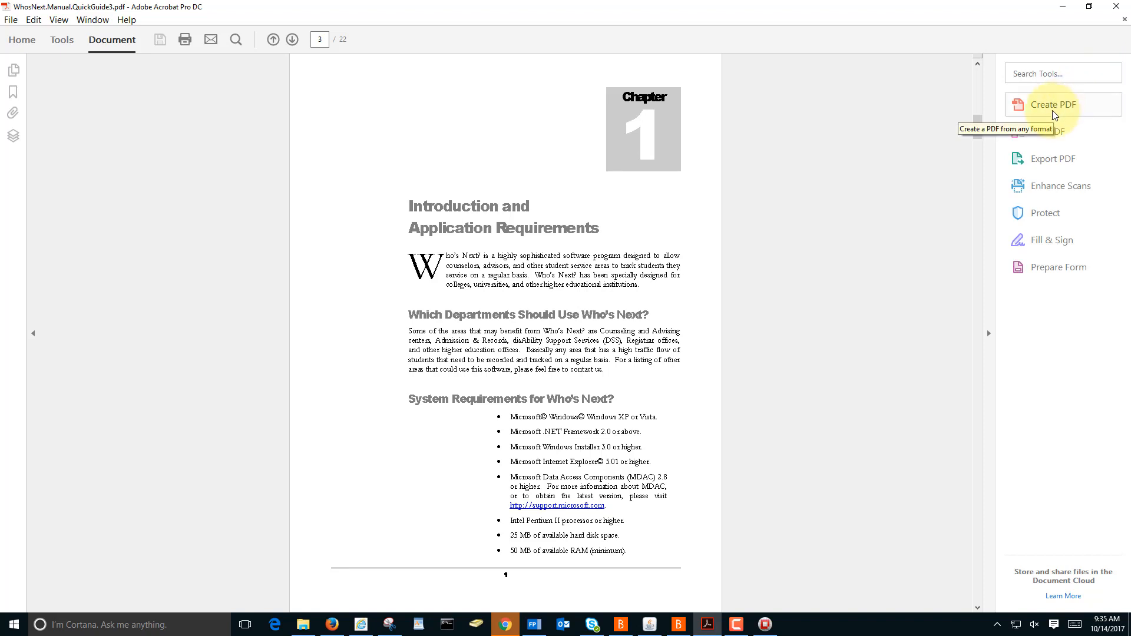
Step: Remove the Create PDF shortcut via its context menu and switch to the Tools center
right_click(1050, 104)
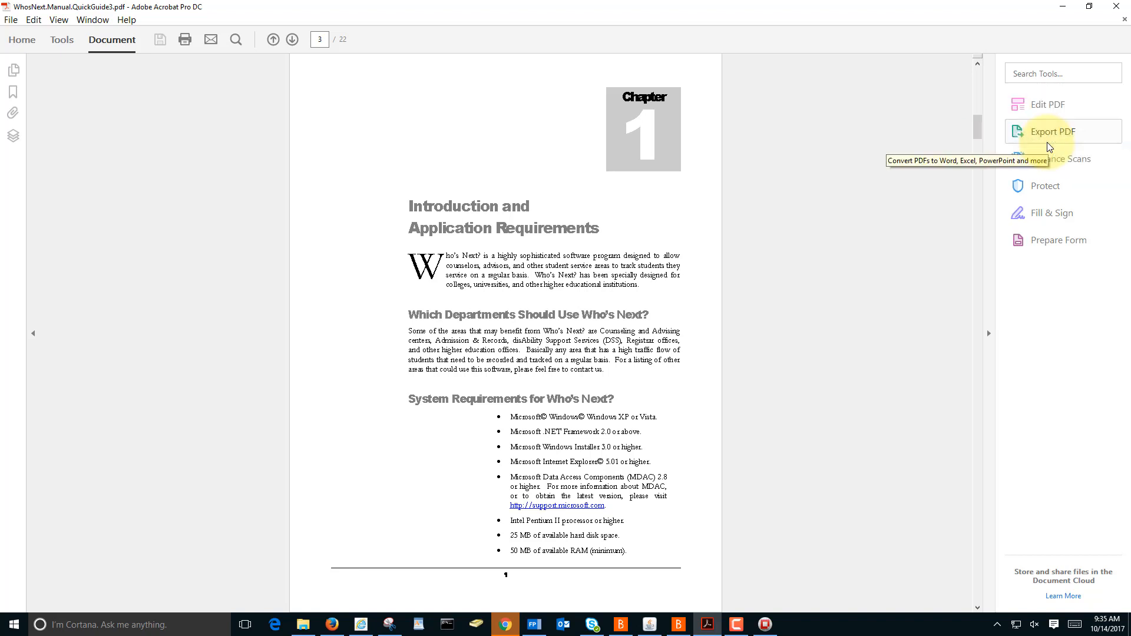
mouse_move(614, 123)
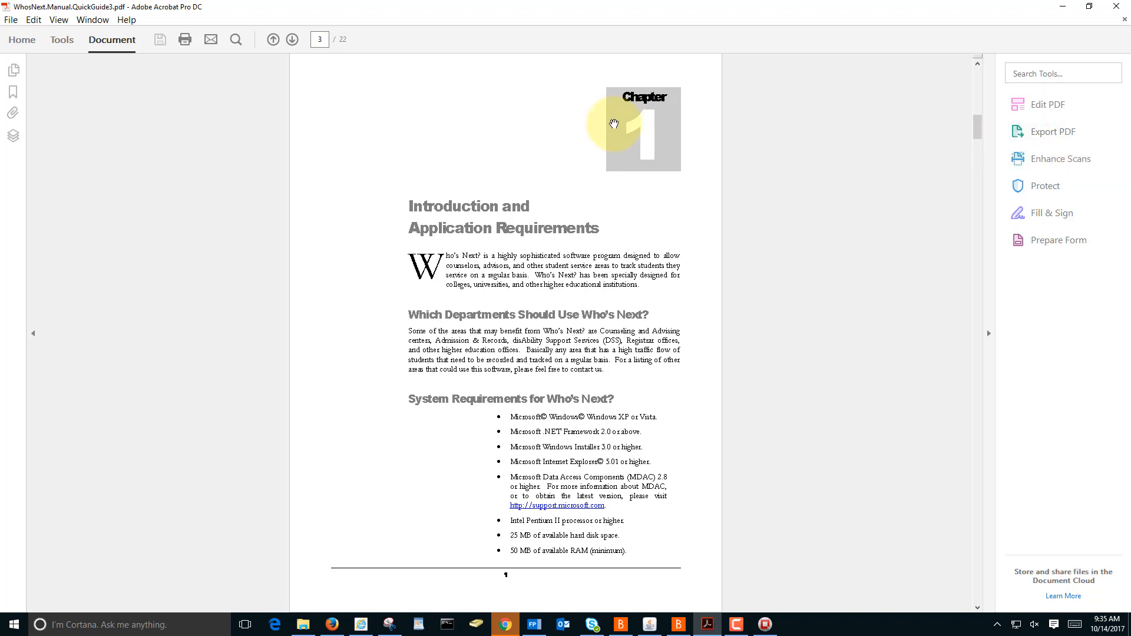
click(61, 40)
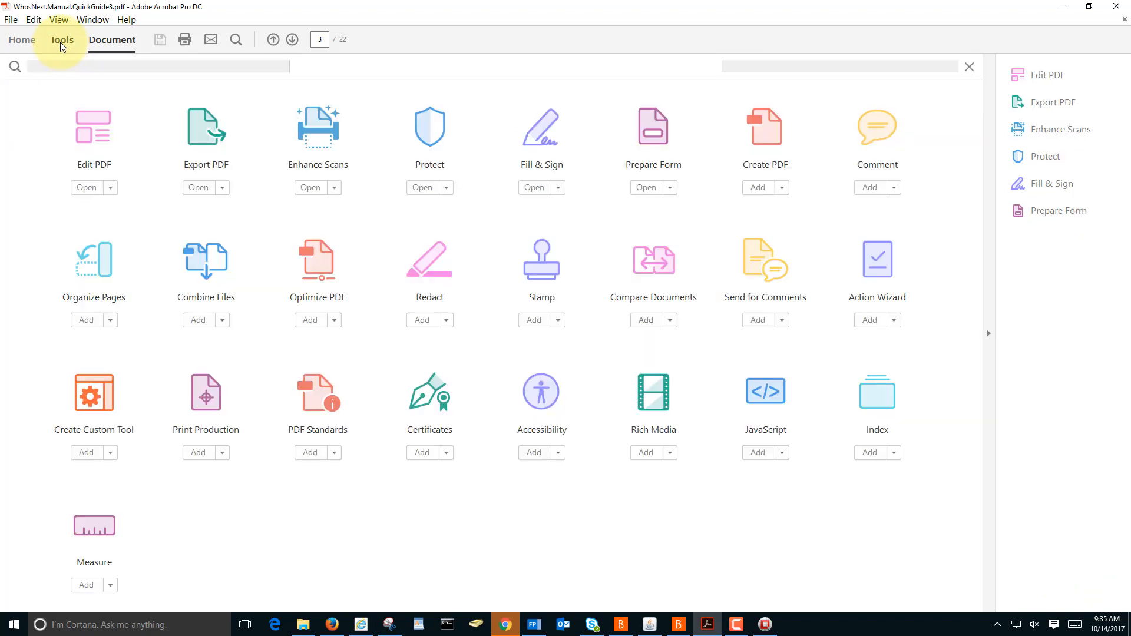
mouse_move(204, 319)
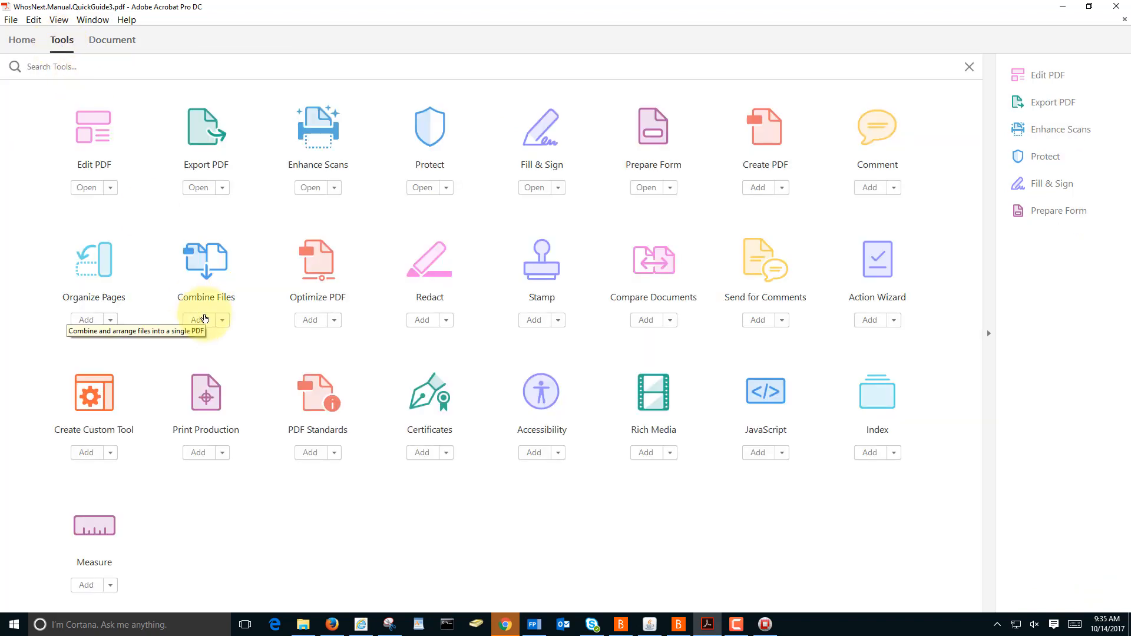
mouse_move(894, 330)
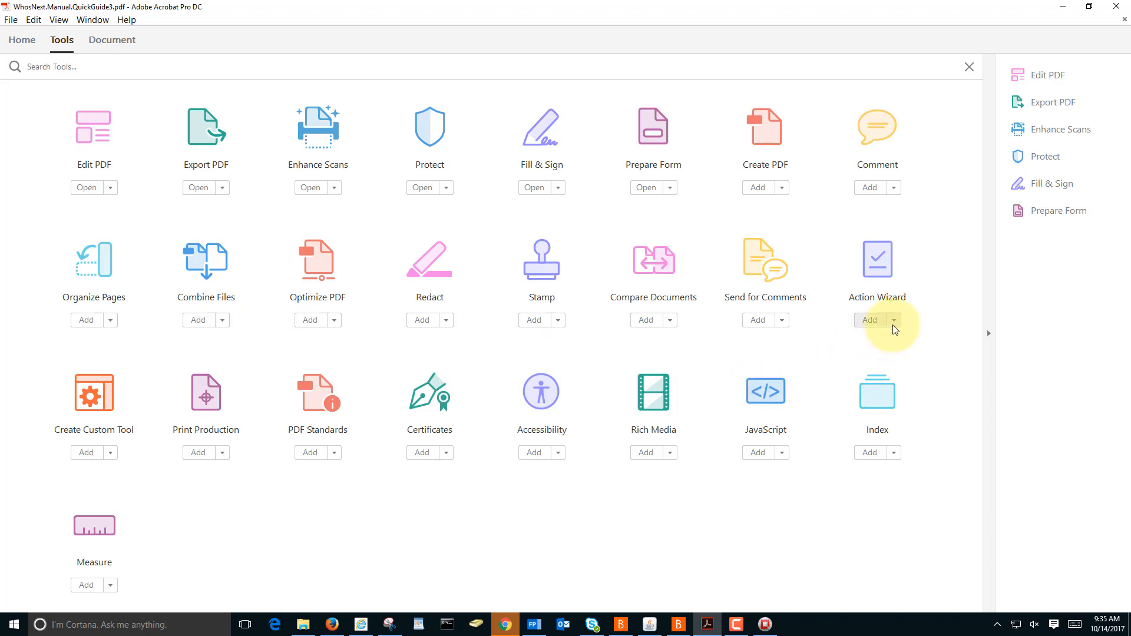
Step: Show the Add options for Action Wizard, including Add Shortcut
click(892, 319)
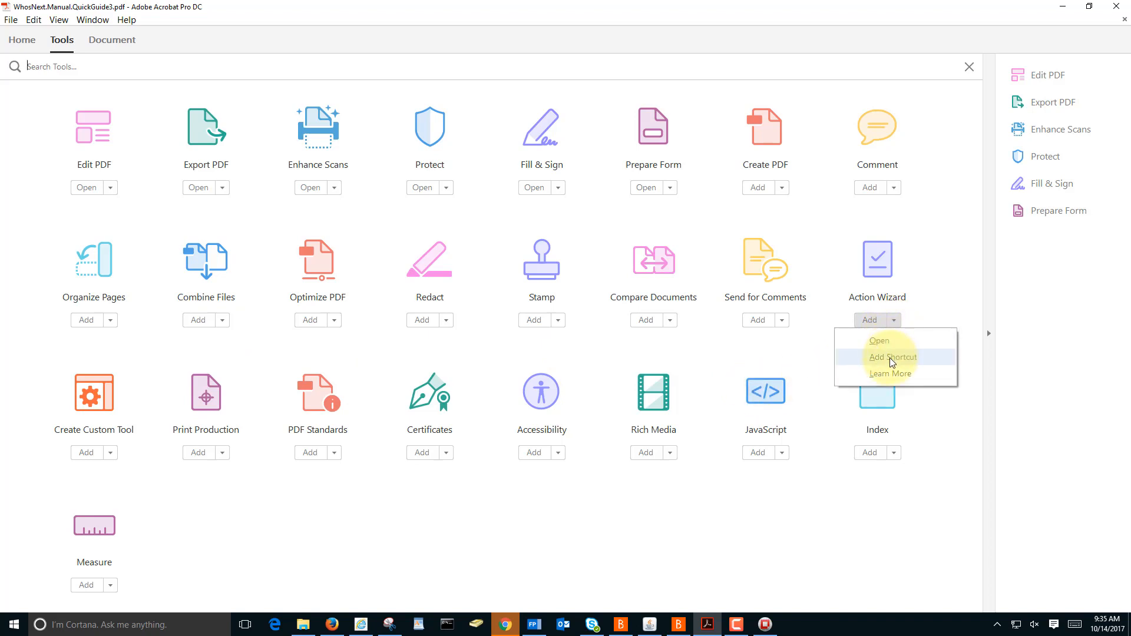